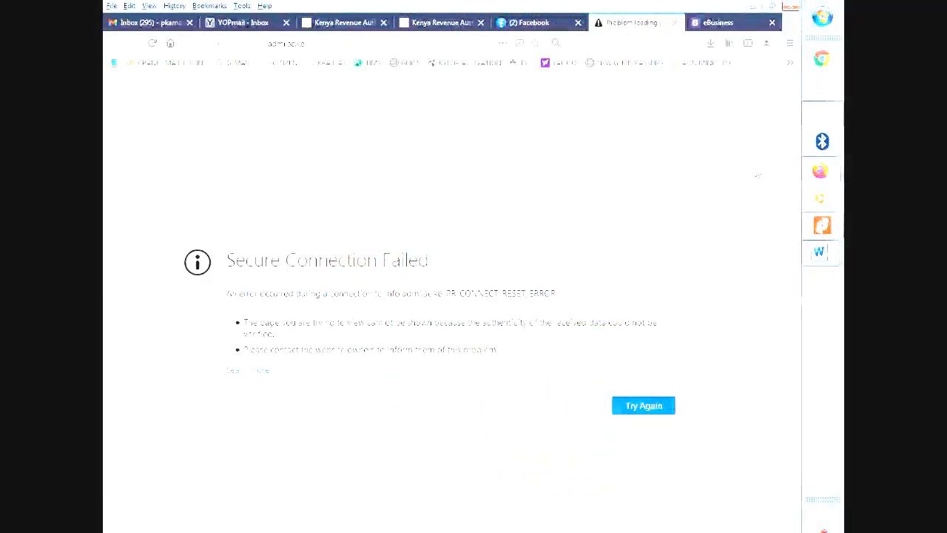
Step: Search Google for kuccps from the Firefox address bar
click(355, 42)
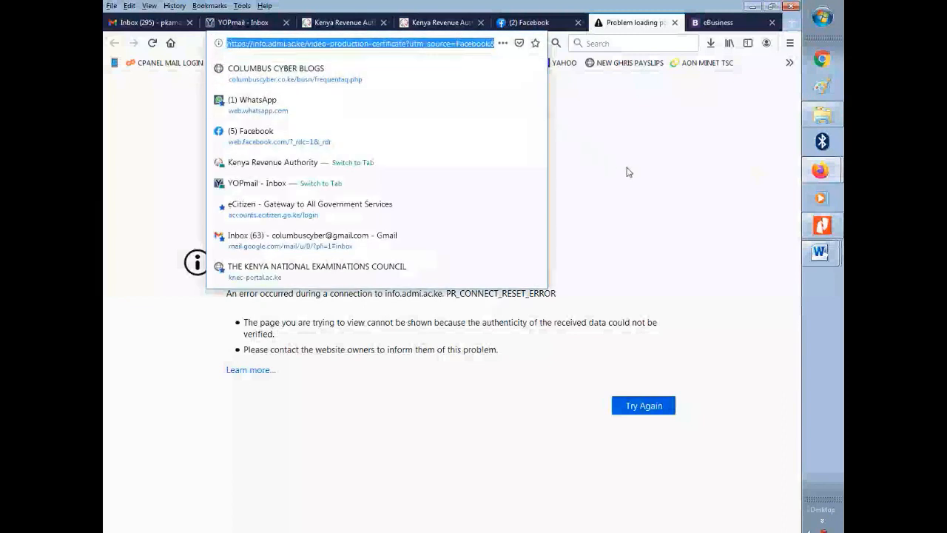
text(kuccps)
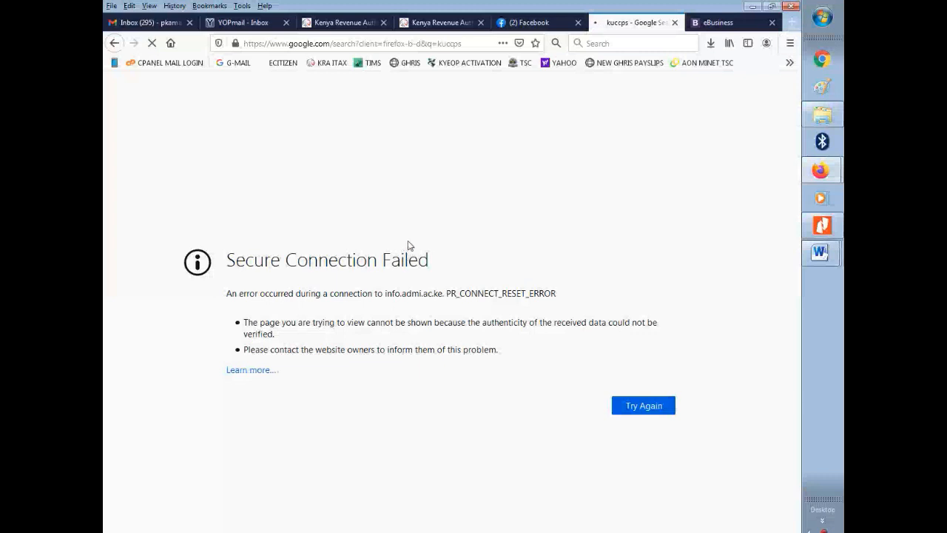
mouse_move(414, 245)
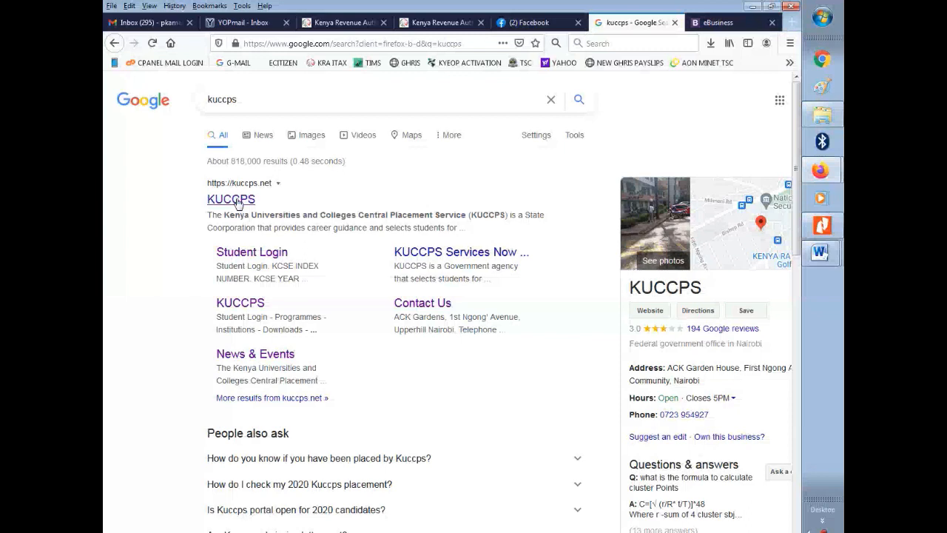
Step: Go to the official kuccps.net site from the Google results
click(231, 199)
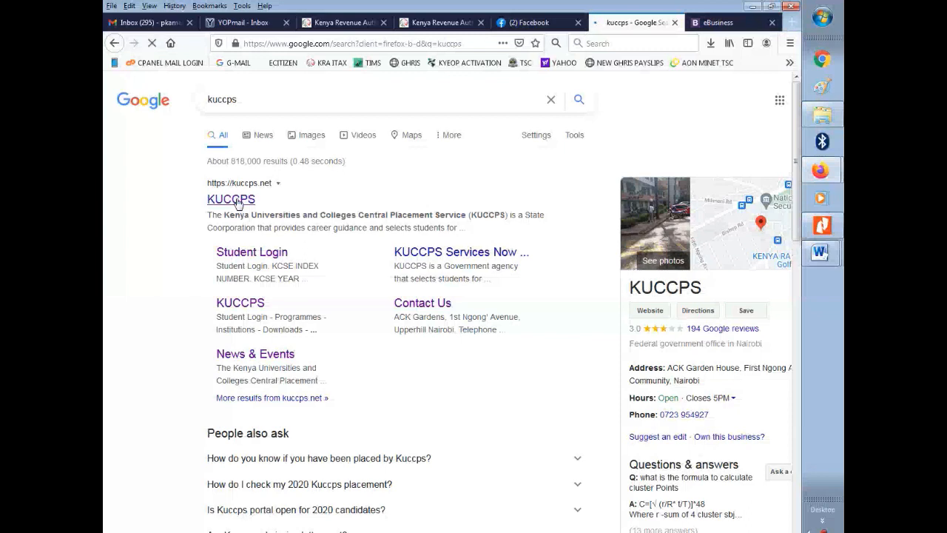
click(231, 199)
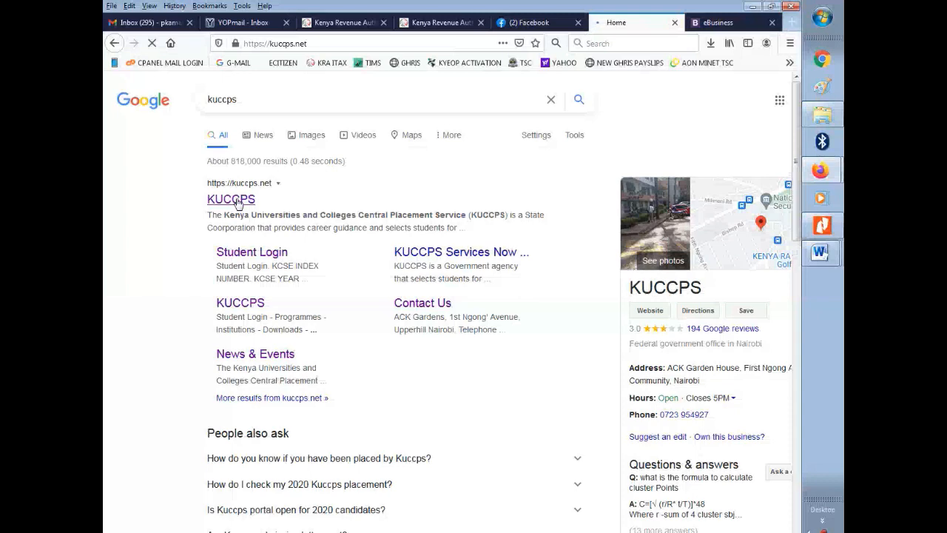
click(231, 198)
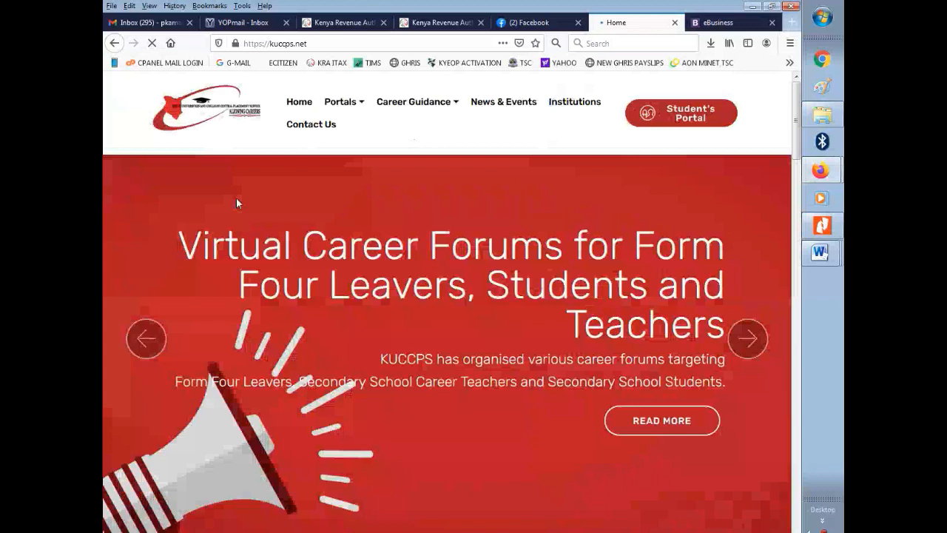
mouse_move(550, 151)
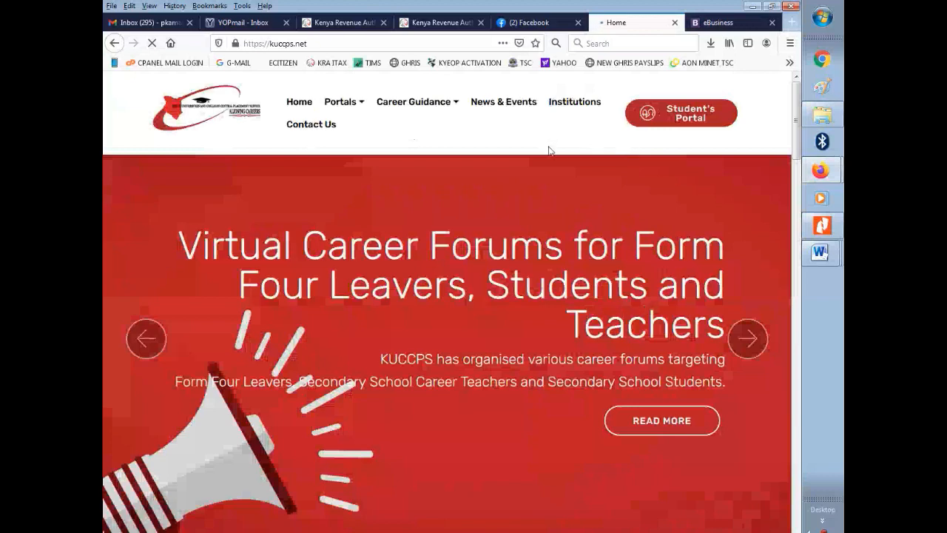
mouse_move(505, 106)
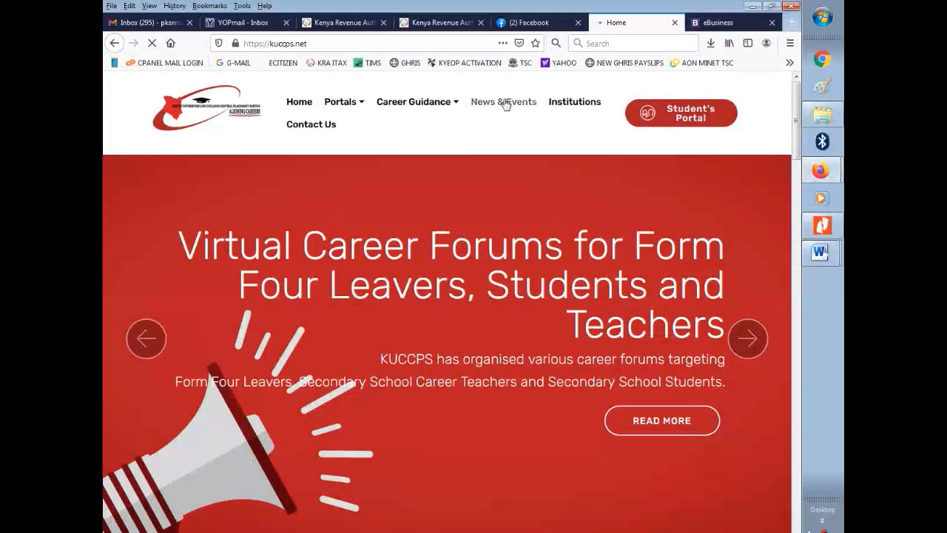
Step: View the News & Events page listing career forums and online portal links
click(503, 101)
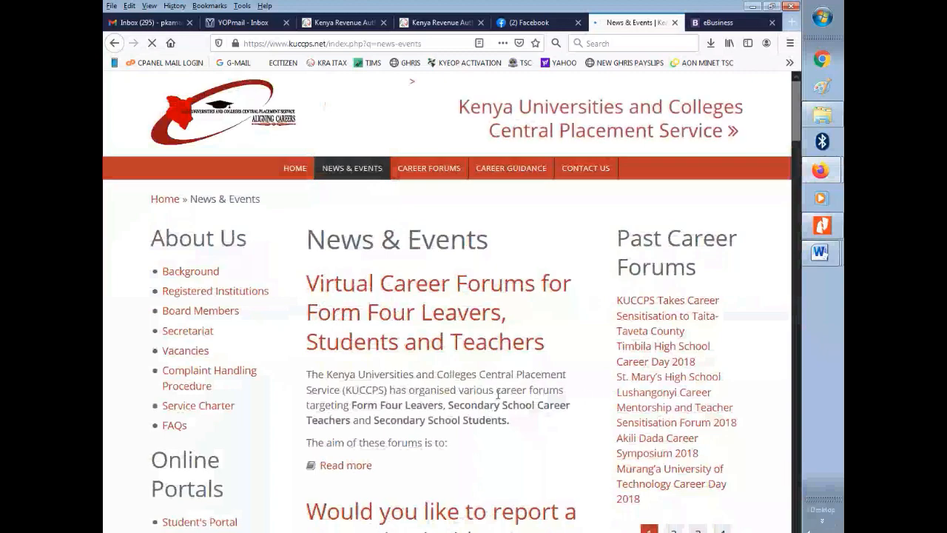
scroll(down, 3)
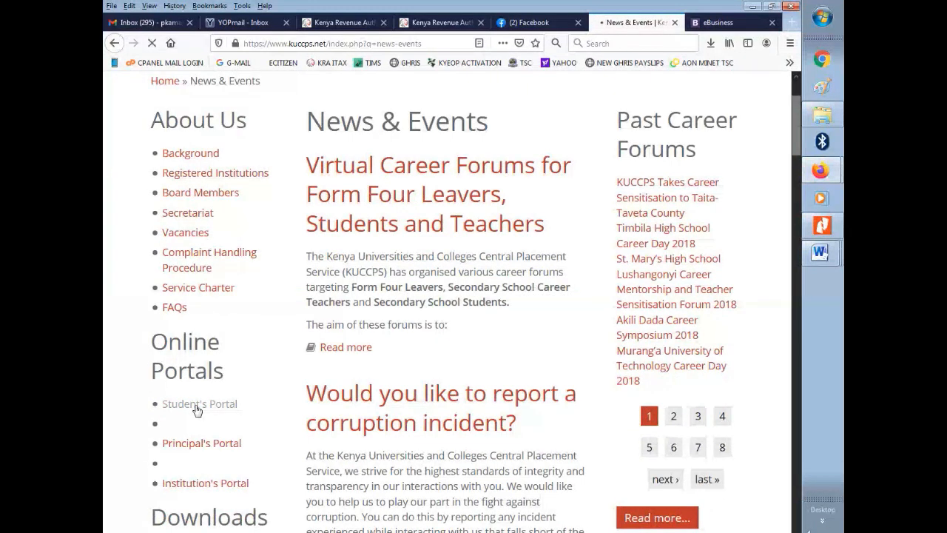
Step: Enter the Student's Portal showing programme and institution counts, including 544 degree programmes
click(198, 403)
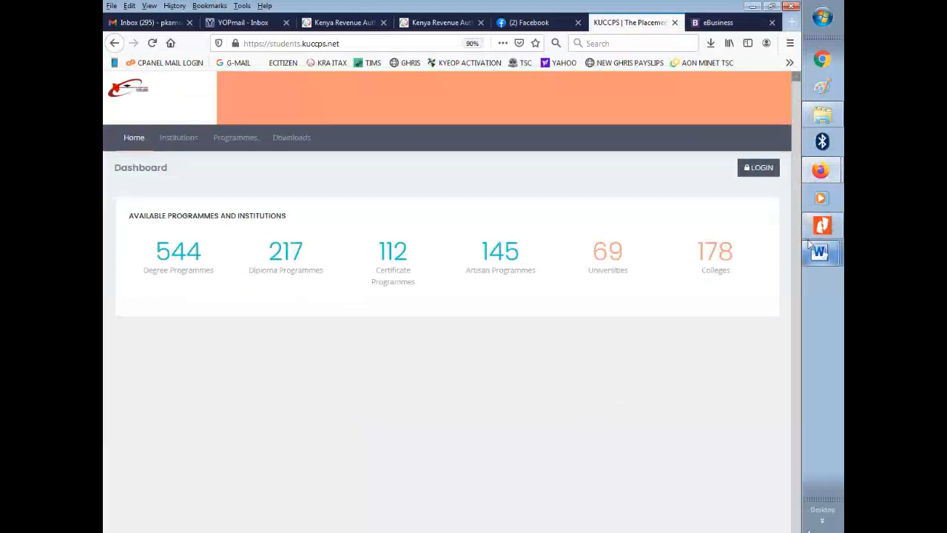
mouse_move(764, 173)
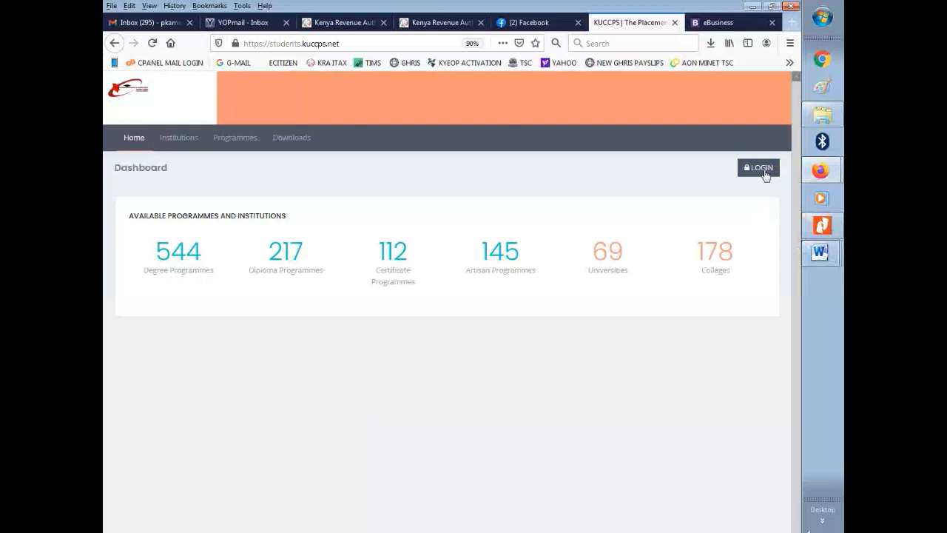
Step: Log in to the Student Portal with KCSE index number, year 2020 and password
click(757, 167)
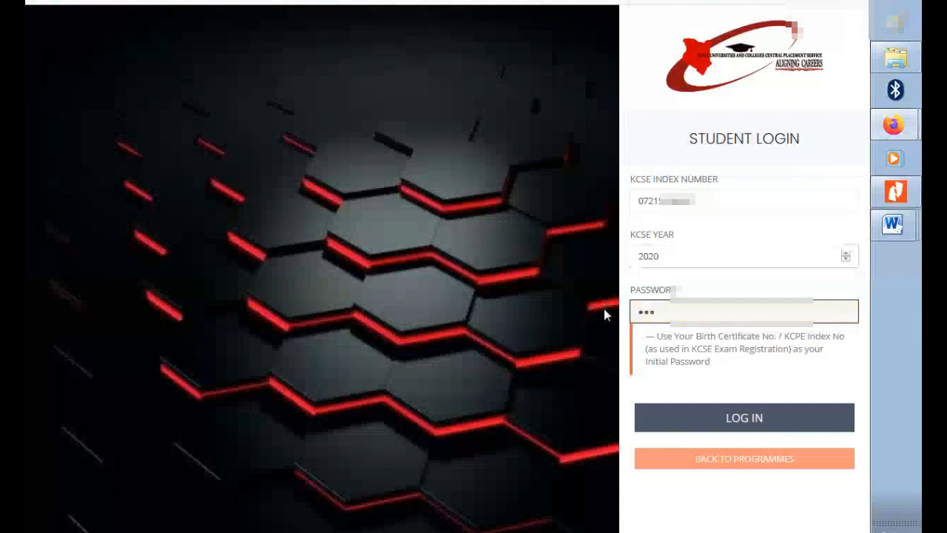
text(••)
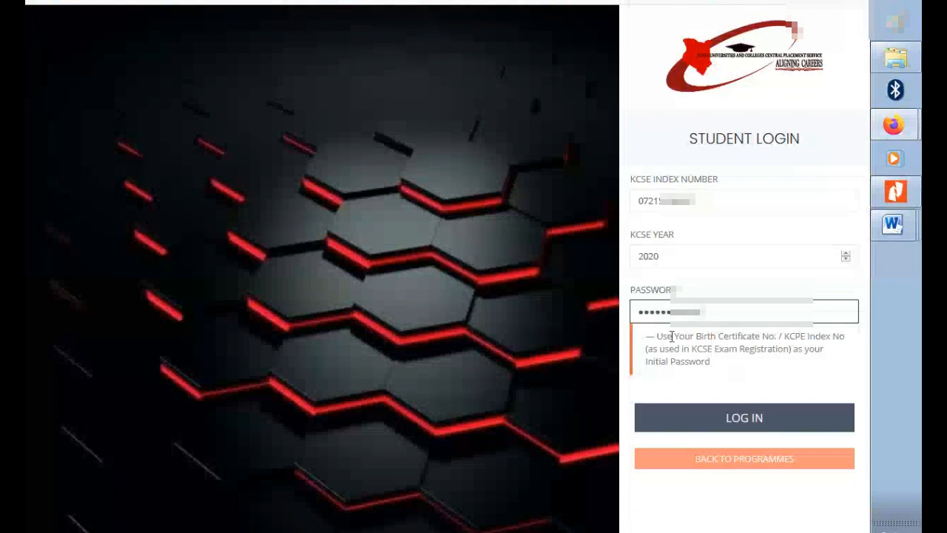
mouse_move(756, 423)
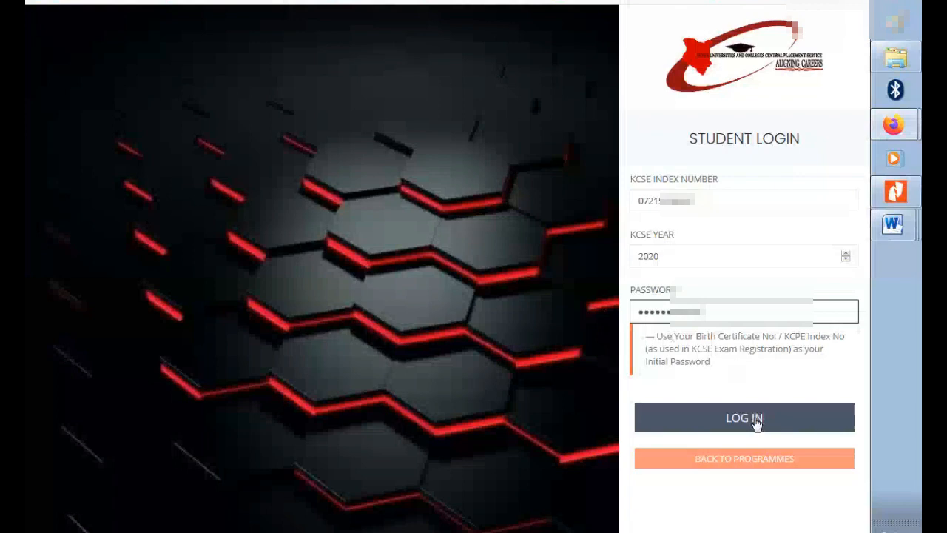
click(743, 417)
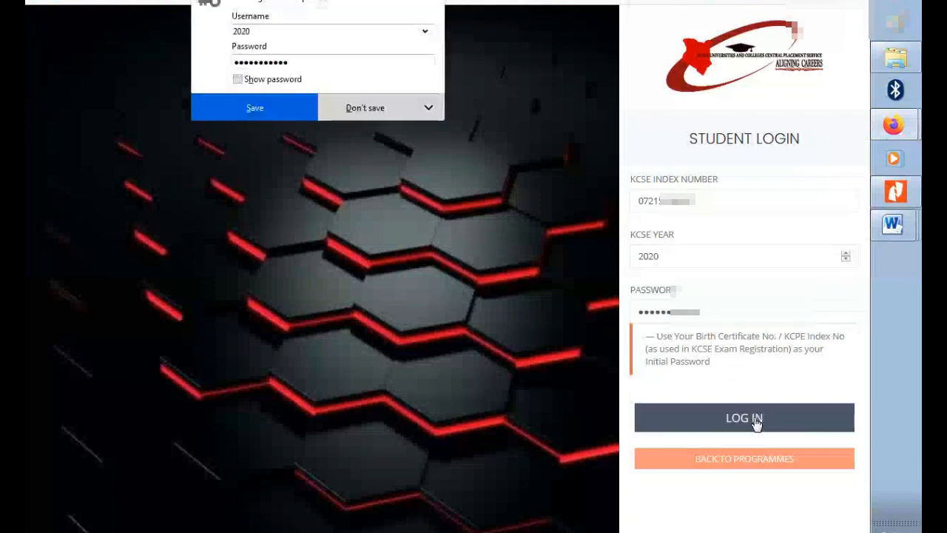
click(744, 417)
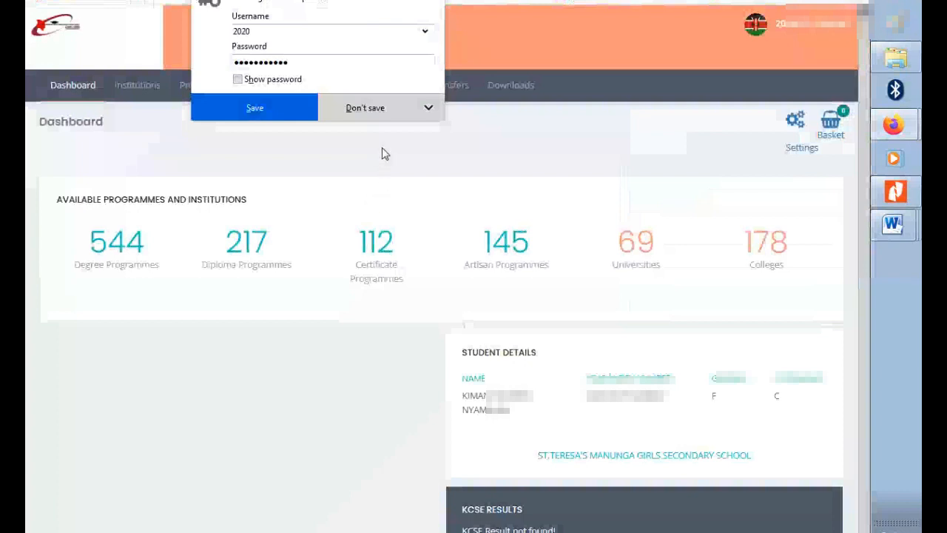
Step: Decline Firefox's password save and go to Application/Revision, reaching Account Settings
click(365, 108)
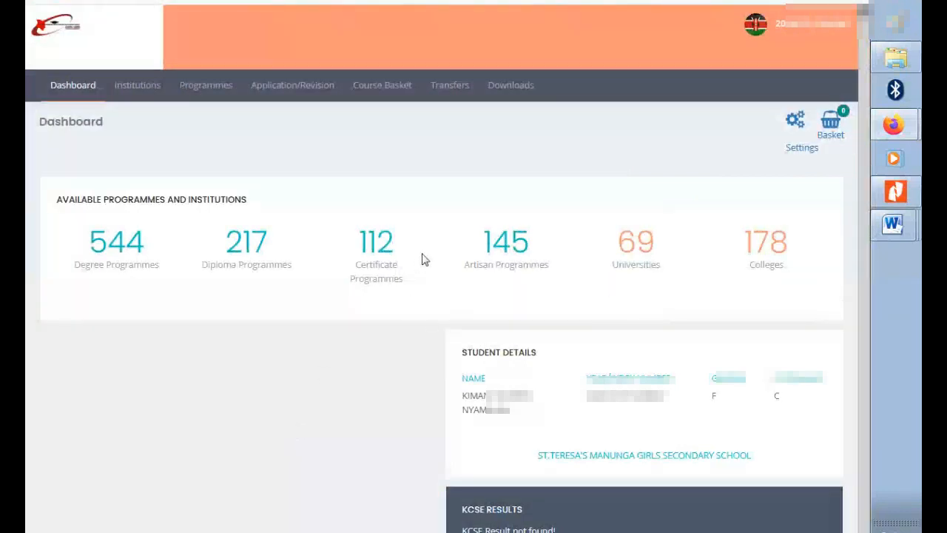
mouse_move(126, 141)
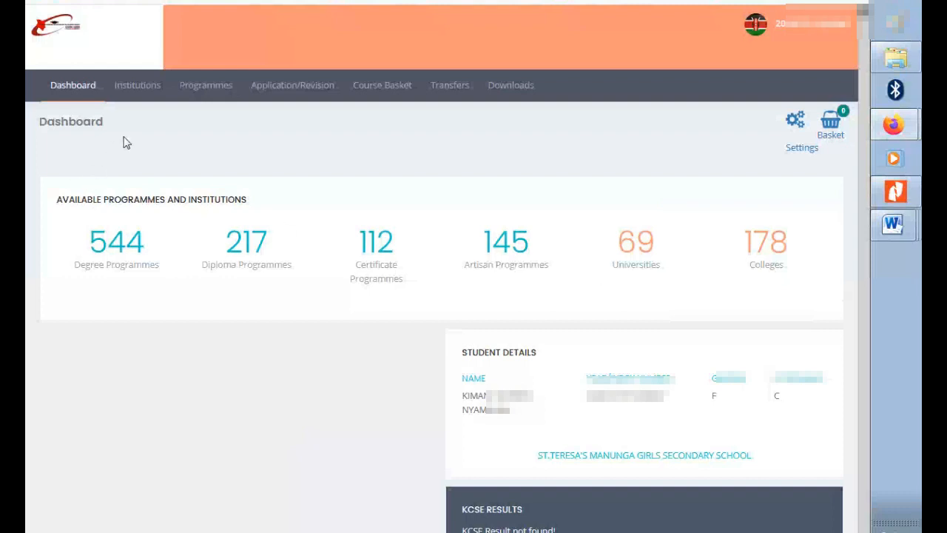
mouse_move(292, 84)
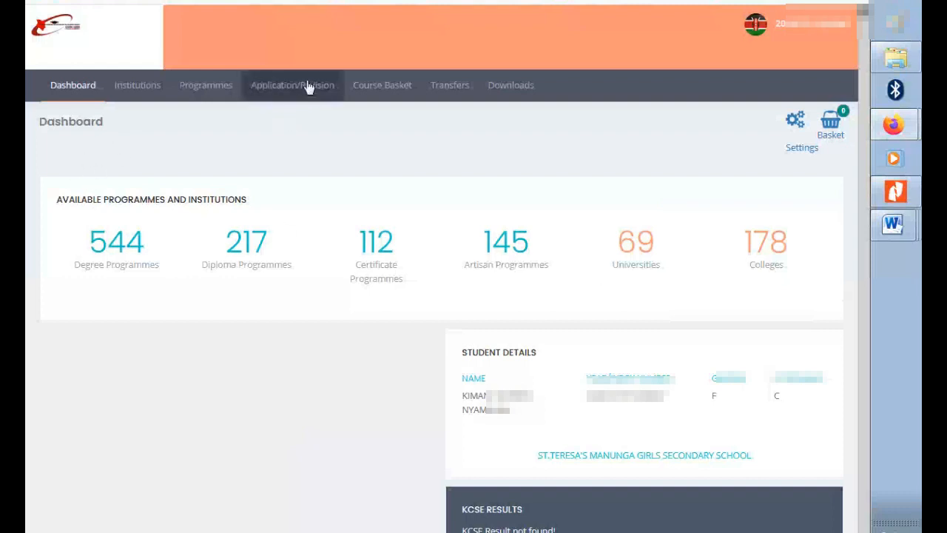
mouse_move(300, 90)
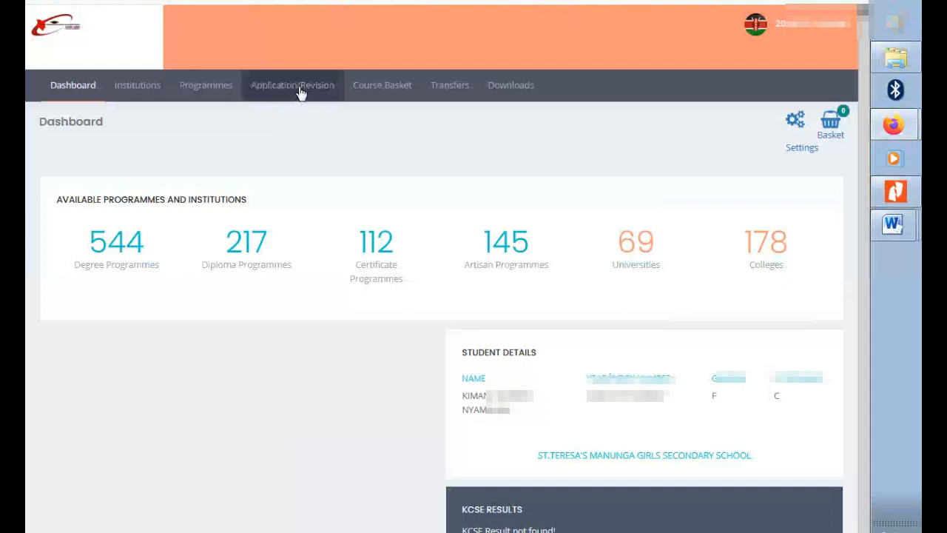
click(795, 119)
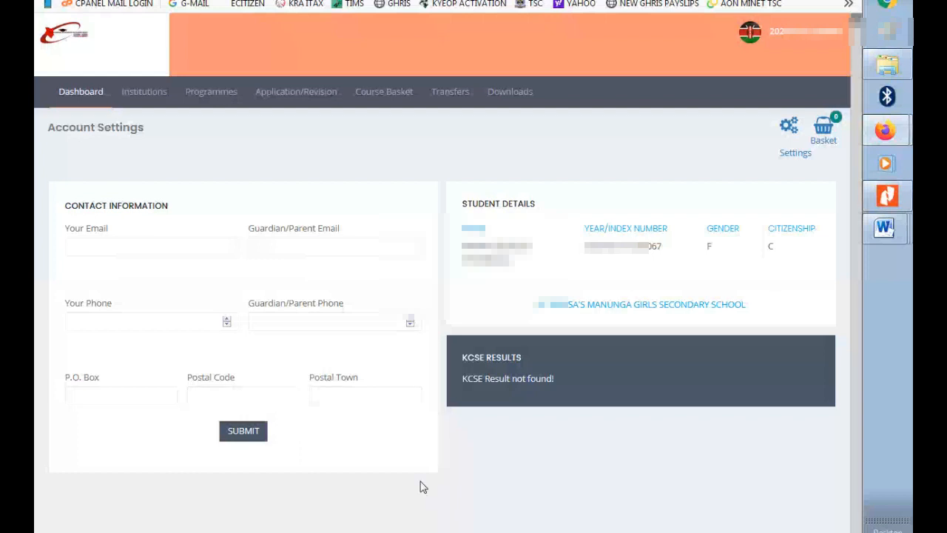
Step: Fill in the contact details with email 'morry...' and postal town Naivasha, then submit
click(151, 246)
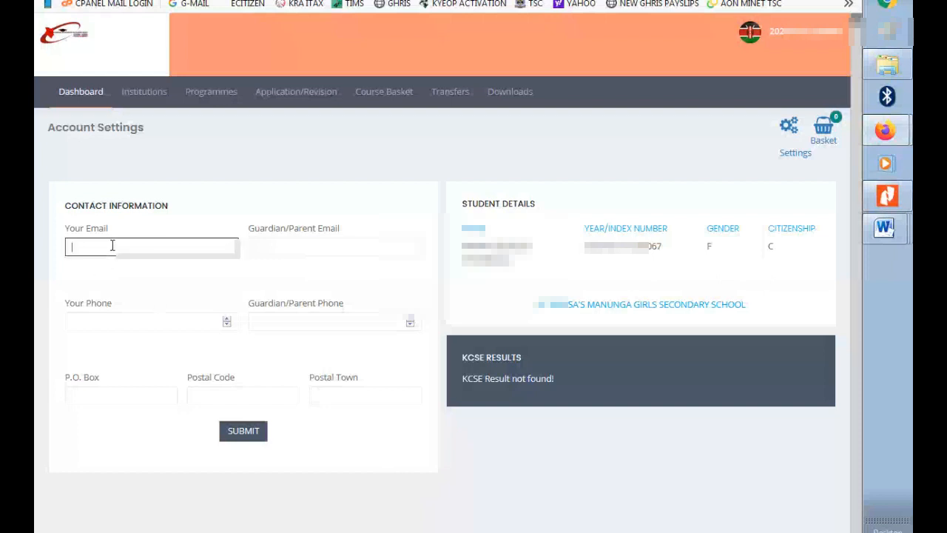
click(152, 245)
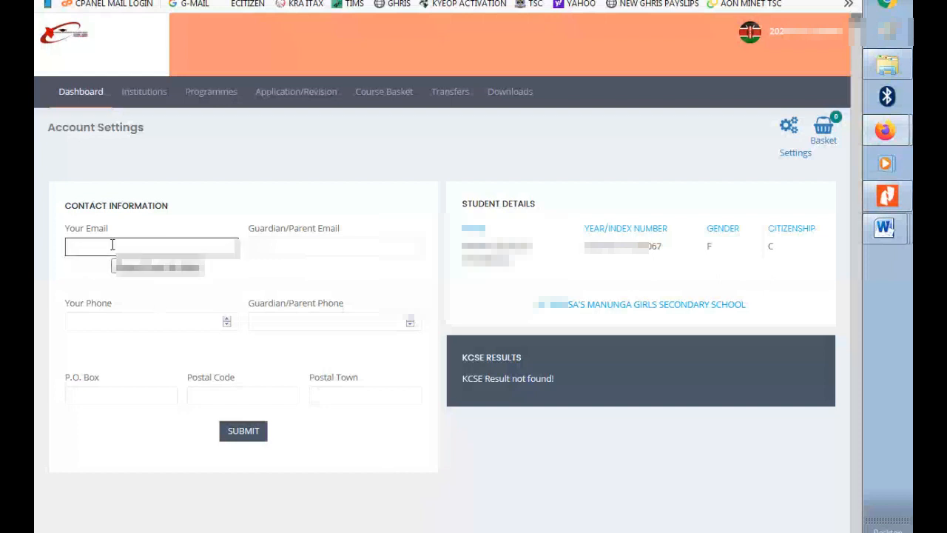
text(morry)
click(365, 395)
text(naivasha)
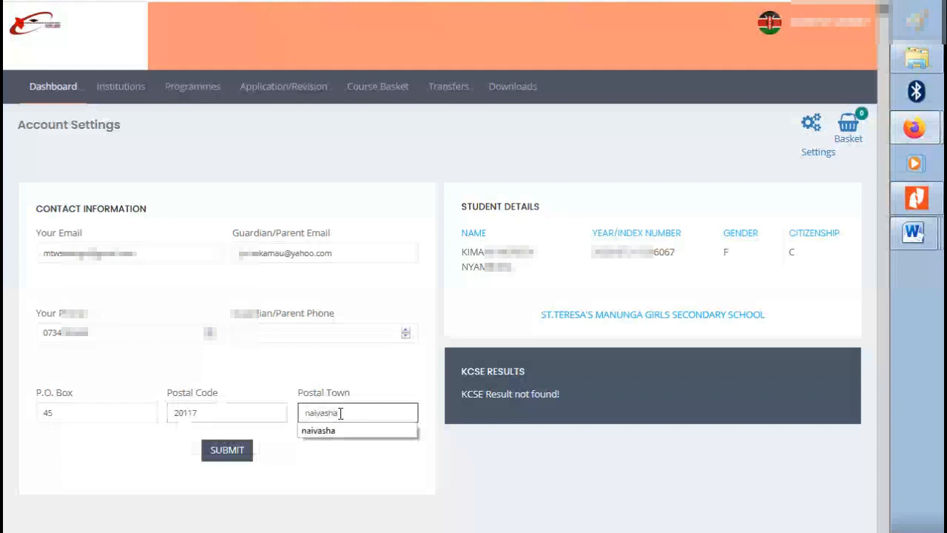
click(318, 430)
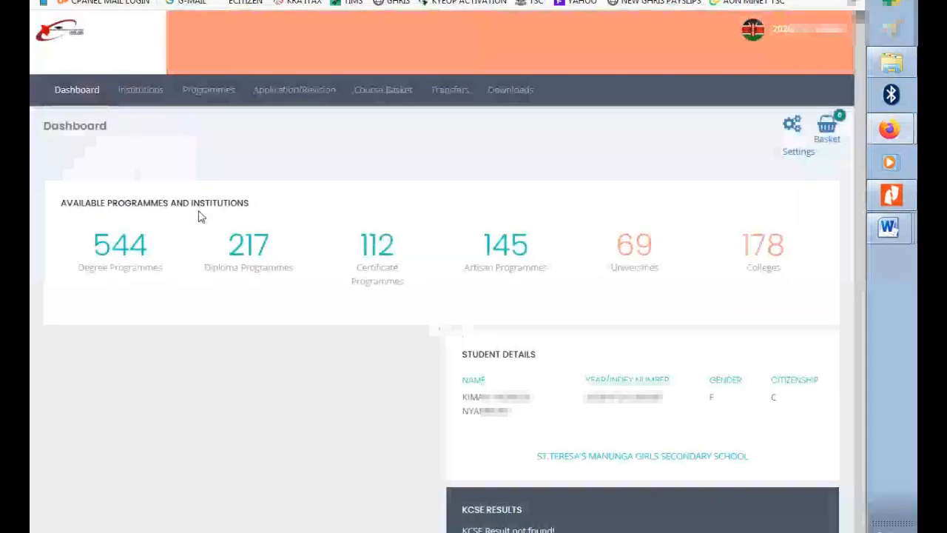
mouse_move(176, 341)
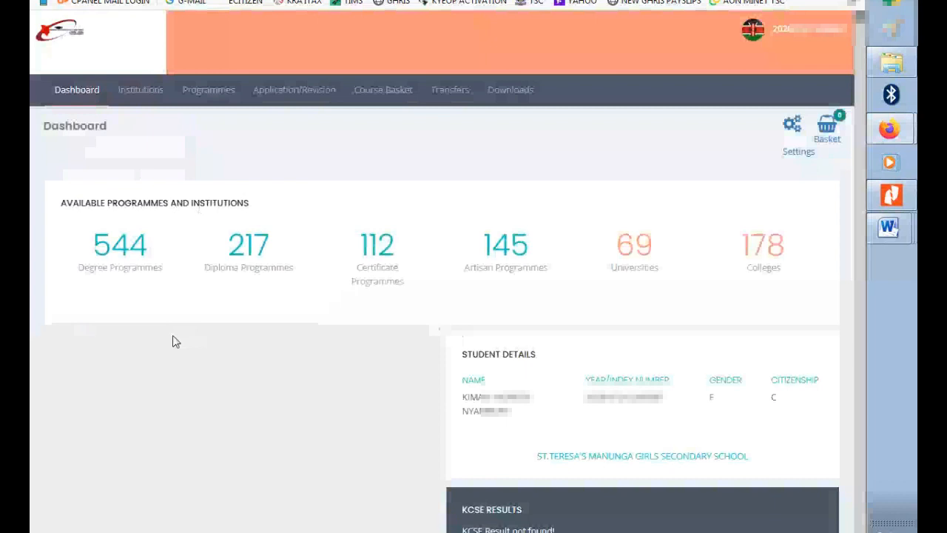
mouse_move(156, 347)
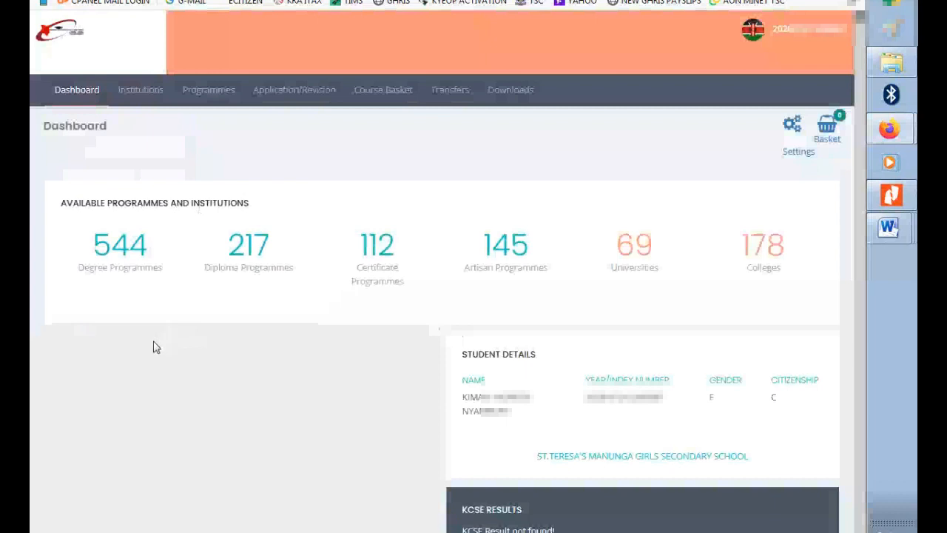
mouse_move(99, 291)
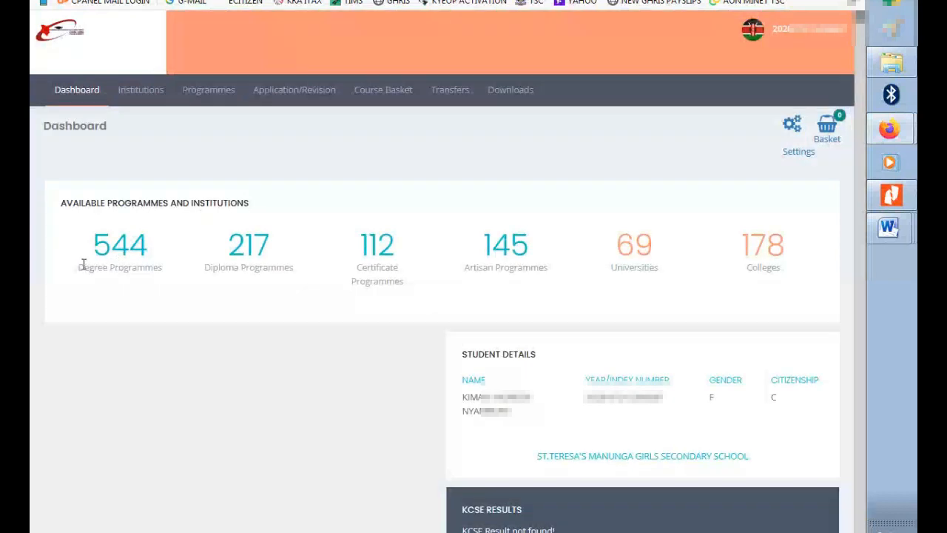
double_click(119, 267)
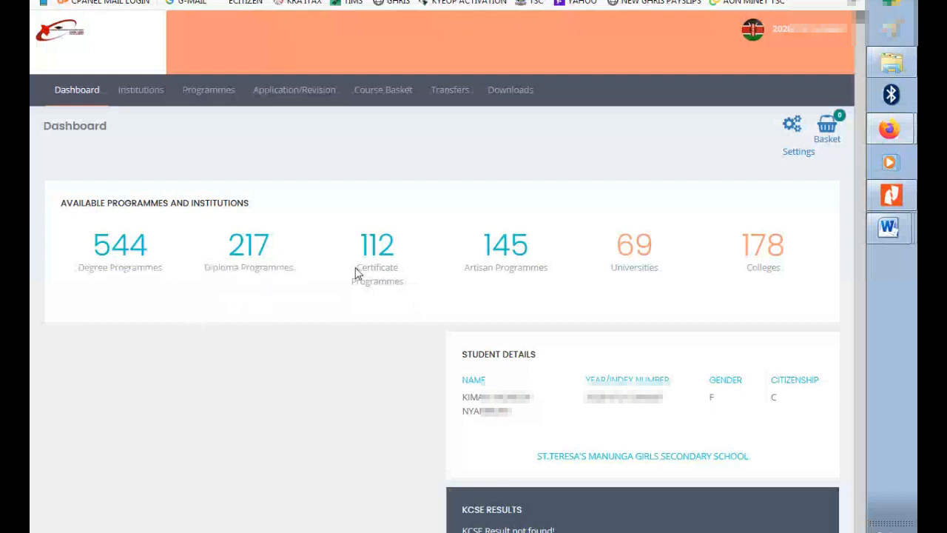
mouse_move(465, 274)
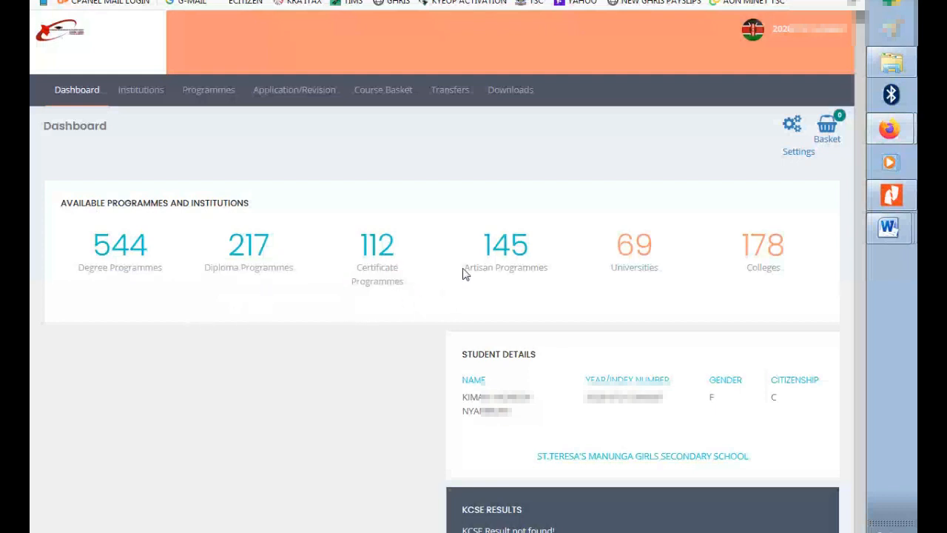
double_click(505, 267)
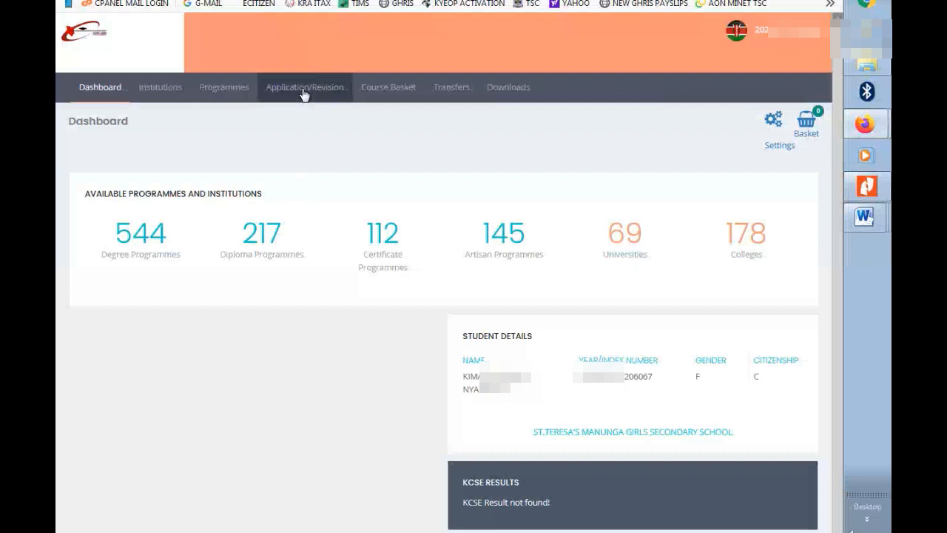
mouse_move(160, 86)
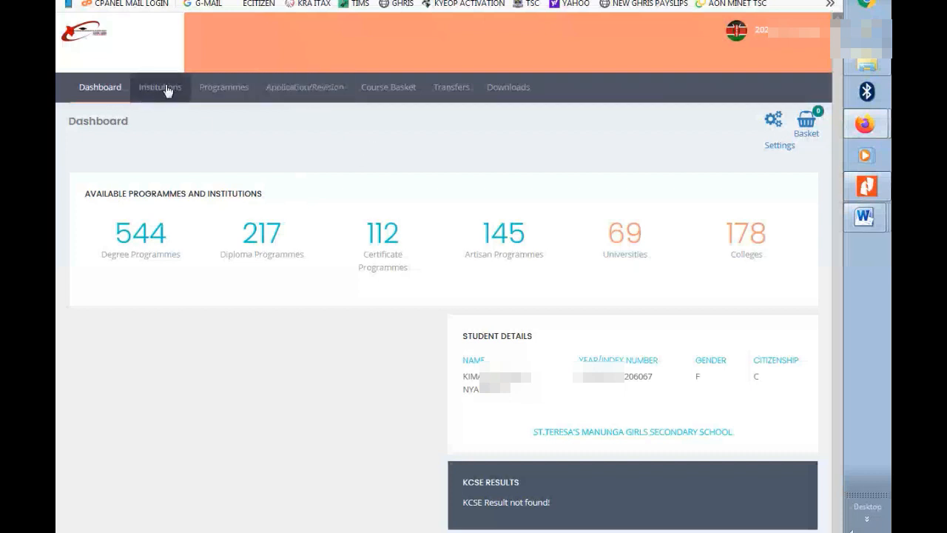
click(160, 86)
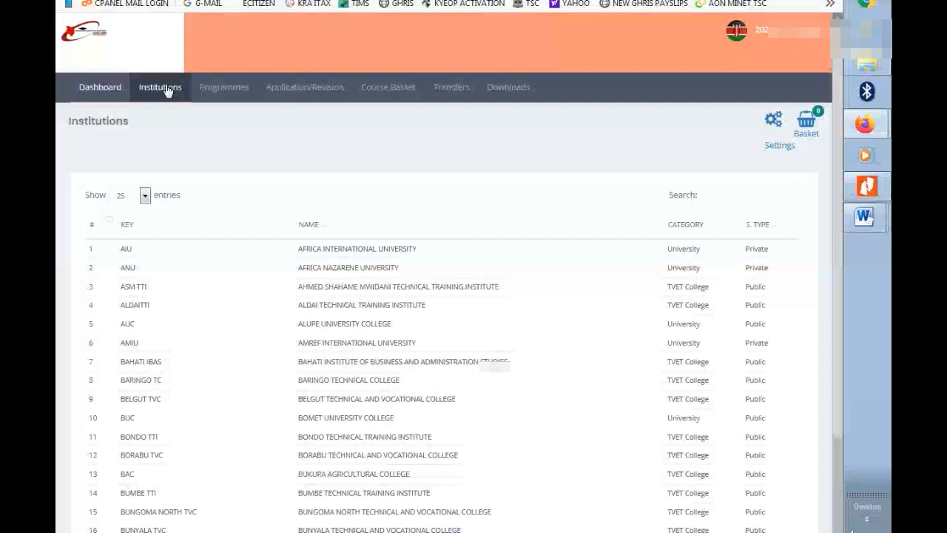
mouse_move(205, 331)
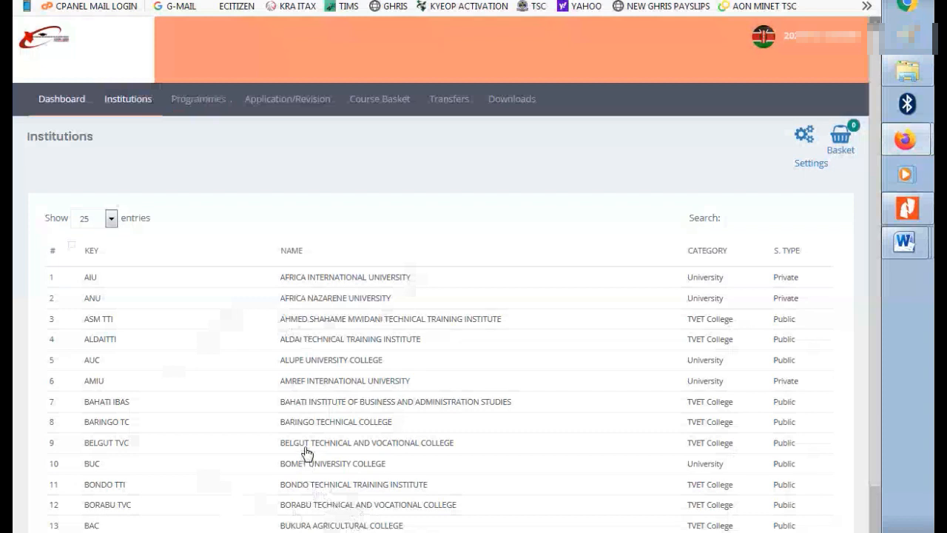
mouse_move(337, 300)
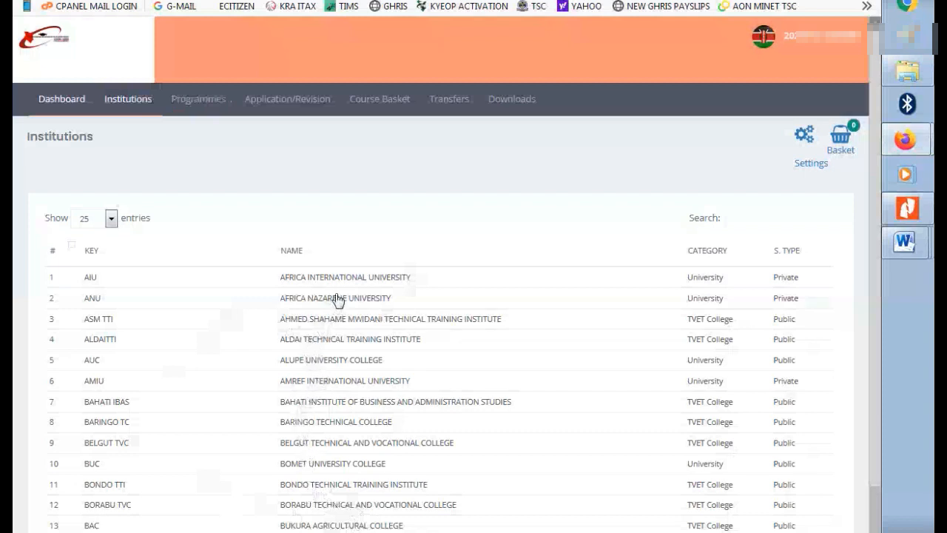
Step: Browse the programme categories and choose Business (Diploma) under Diploma Programmes
click(222, 98)
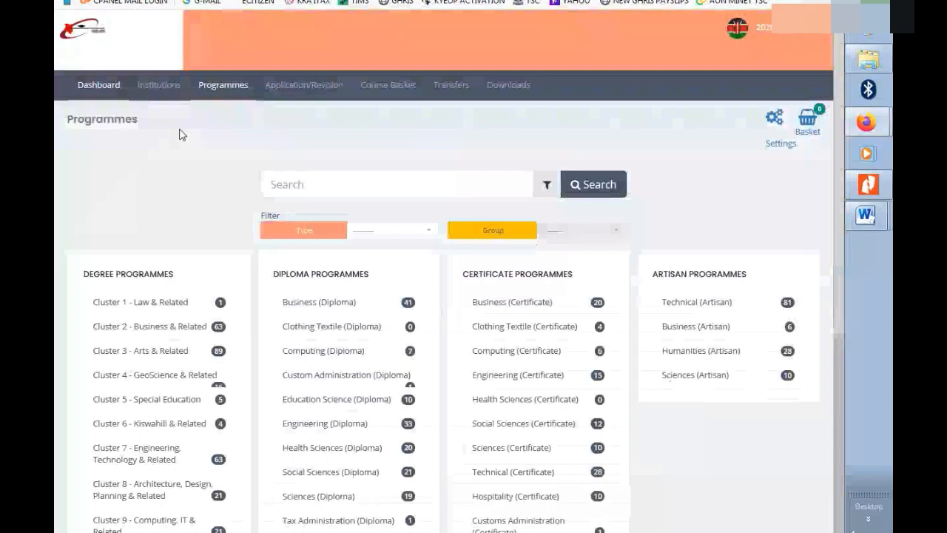
mouse_move(176, 283)
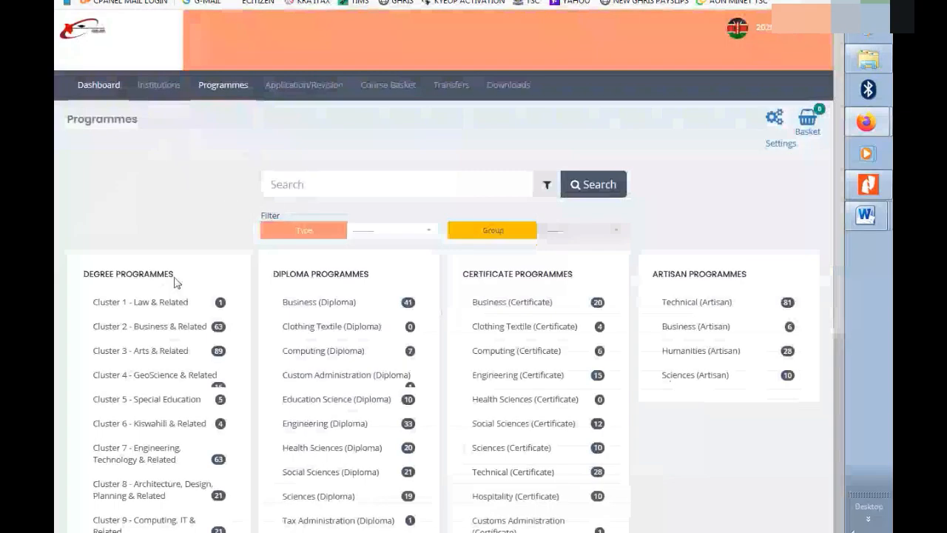
double_click(127, 273)
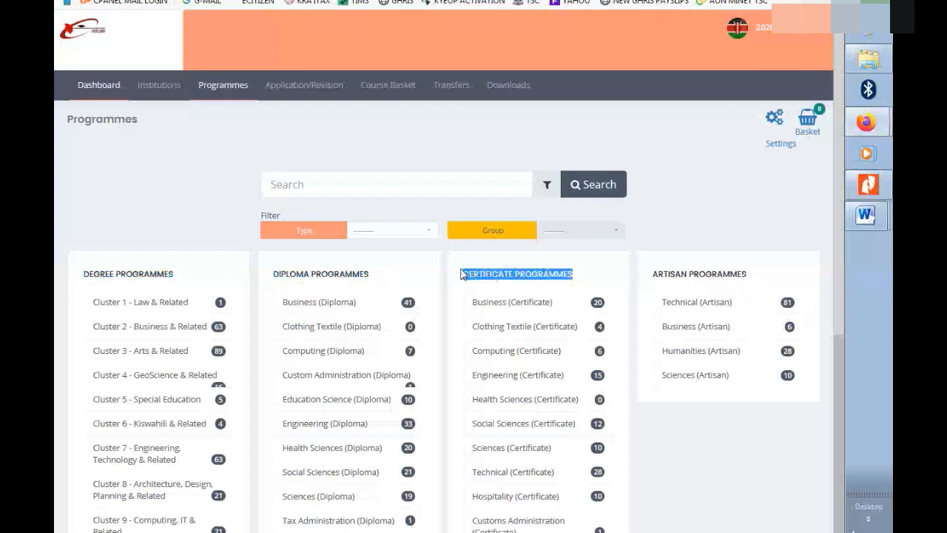
mouse_move(758, 279)
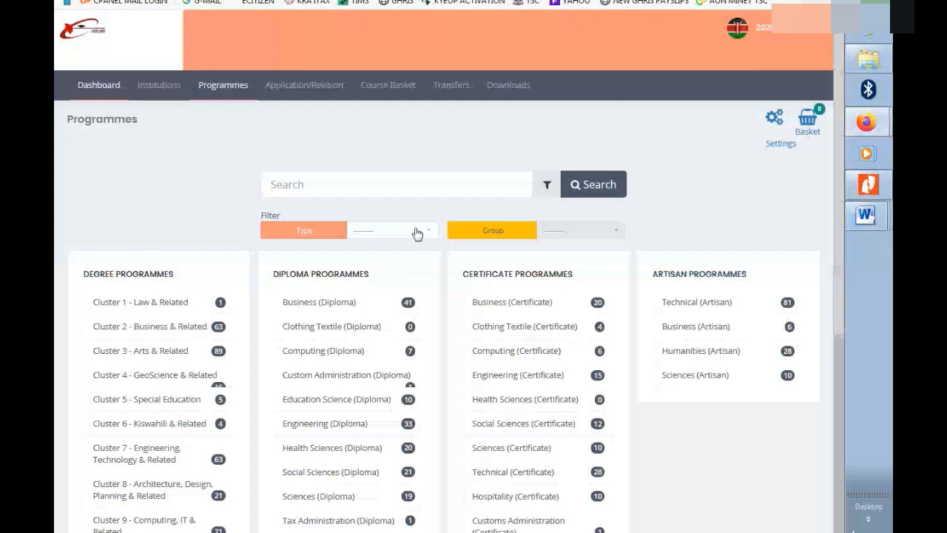
mouse_move(82, 374)
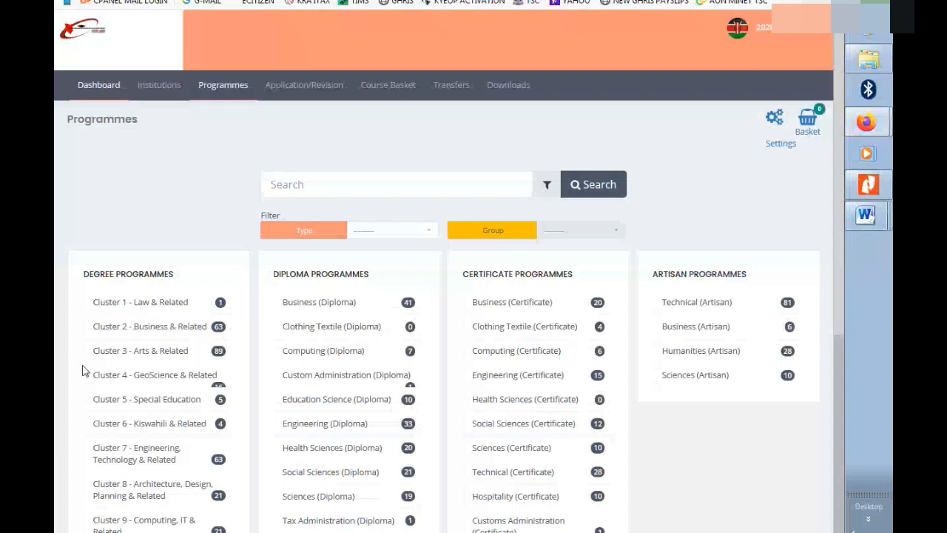
scroll(down, 3)
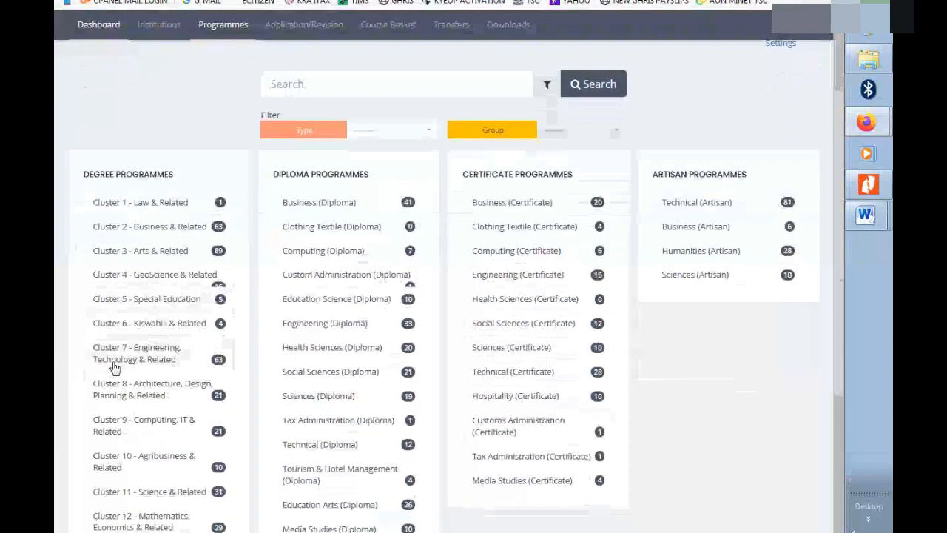
mouse_move(103, 380)
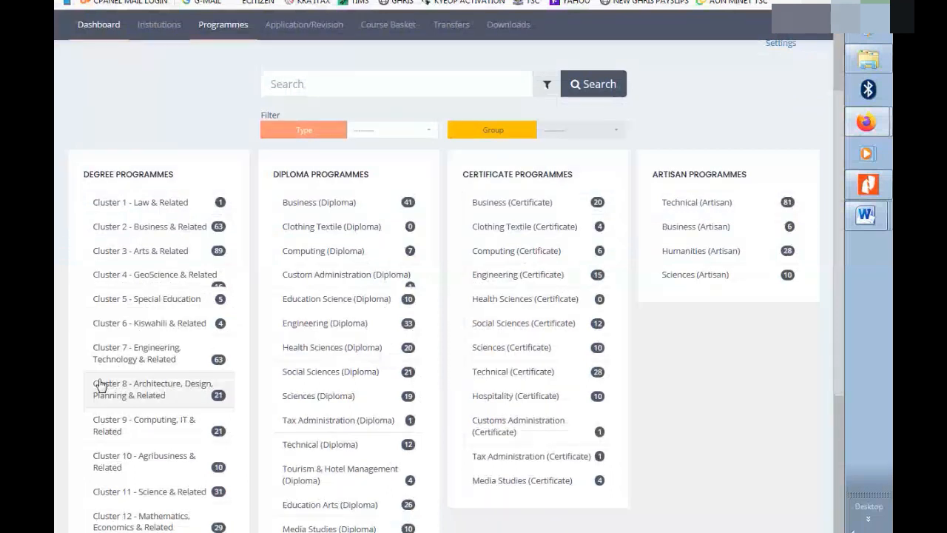
mouse_move(122, 207)
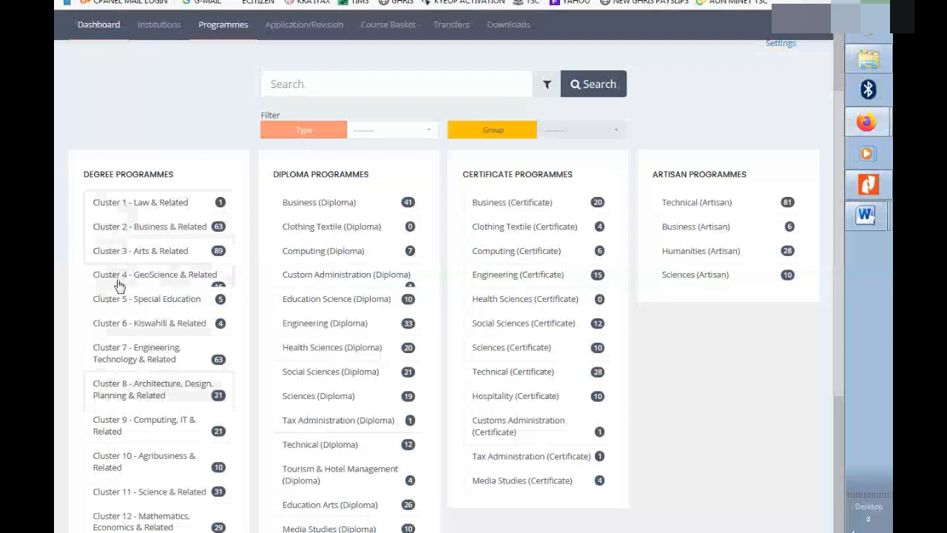
mouse_move(104, 324)
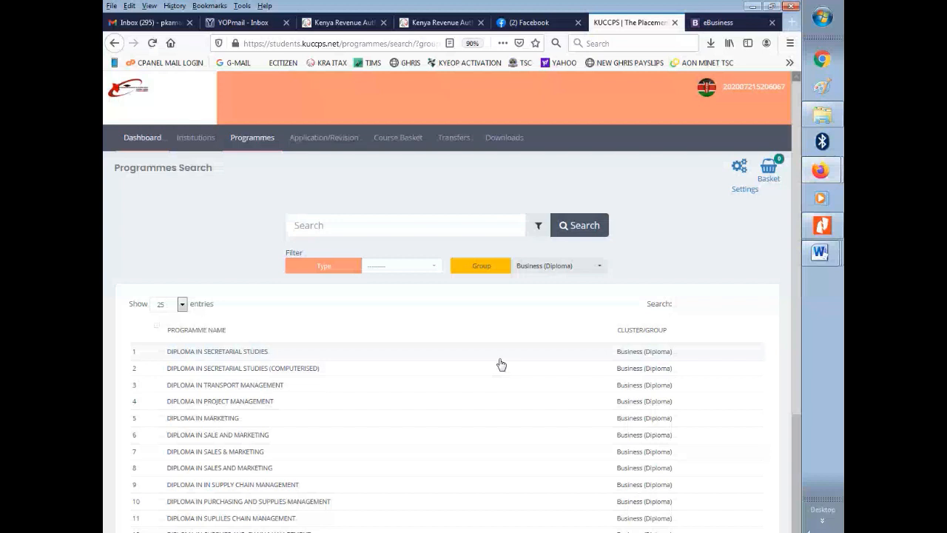
Step: Search programmes for 'diploma in human resource', narrowing results to three diplomas
text(diploma inhu)
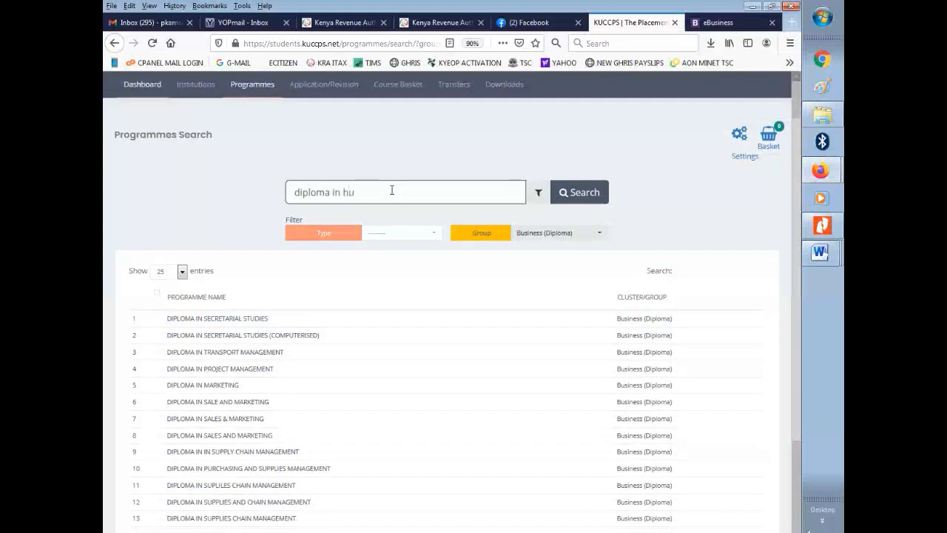
text(man re)
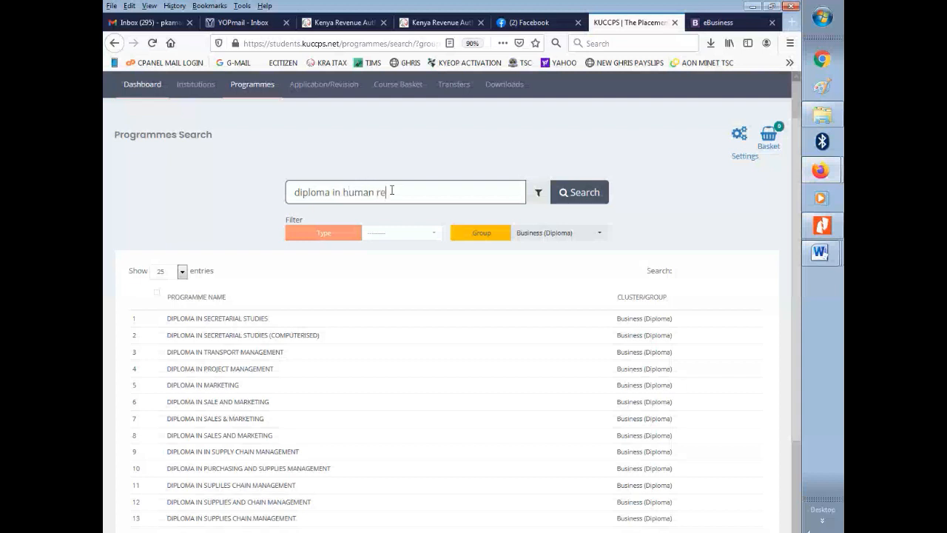
text(source)
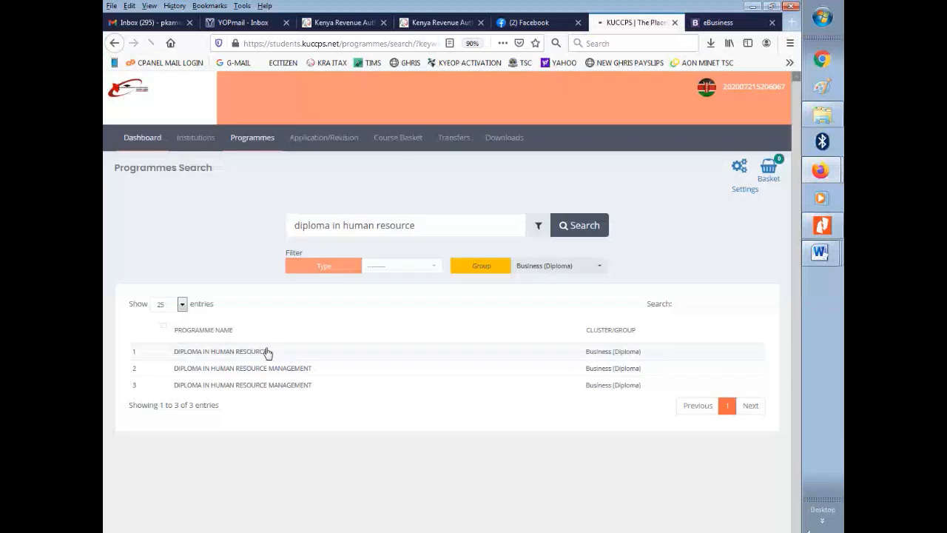
Step: View the Diploma in Human Resource details with institutions, codes, cut-offs and cluster weights
click(220, 351)
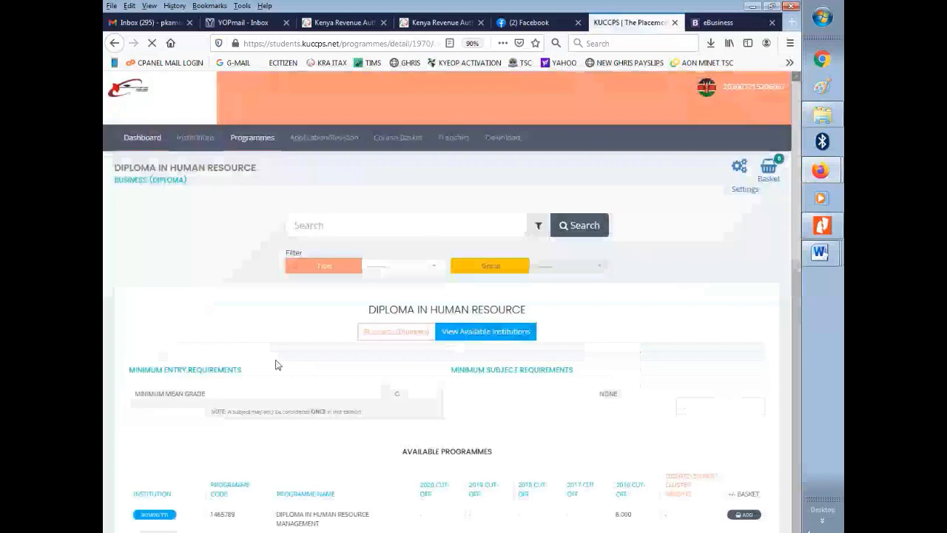
scroll(down, 3)
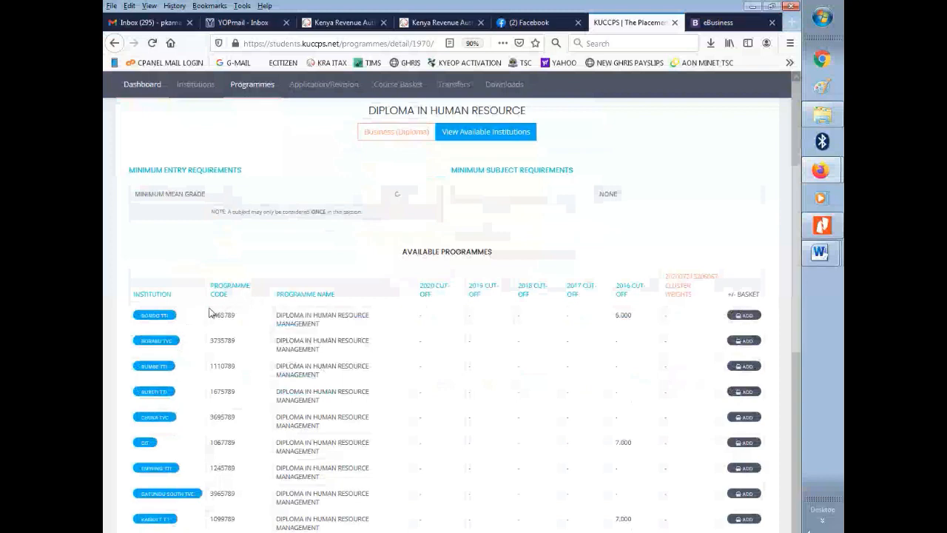
scroll(down, 3)
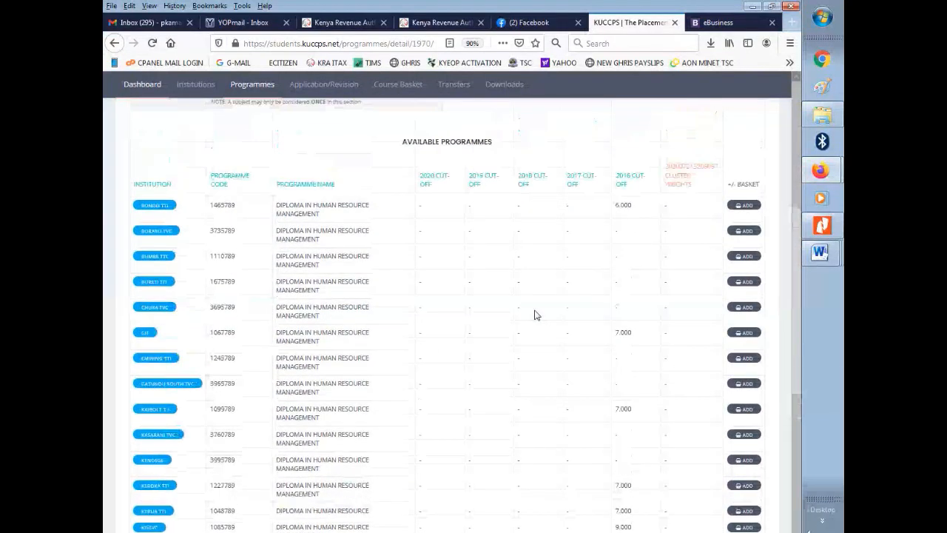
mouse_move(629, 194)
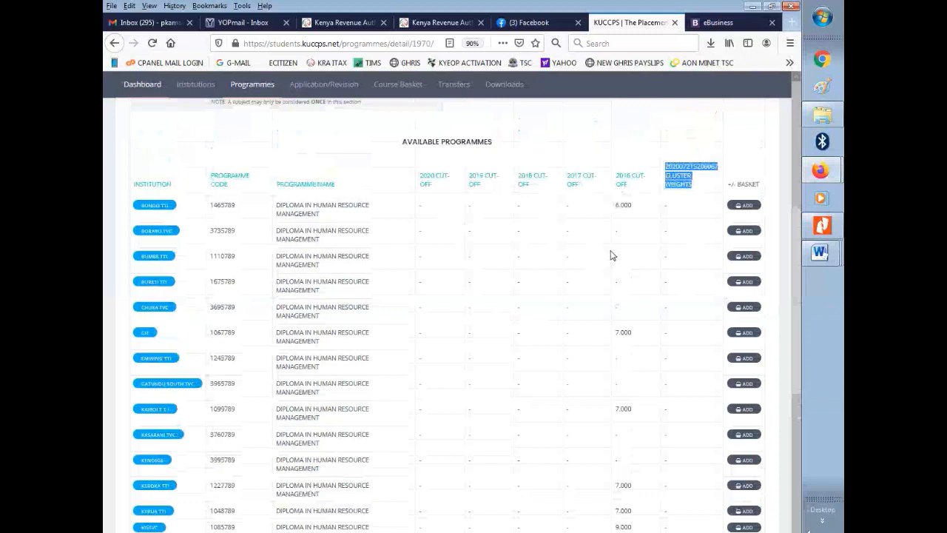
mouse_move(702, 188)
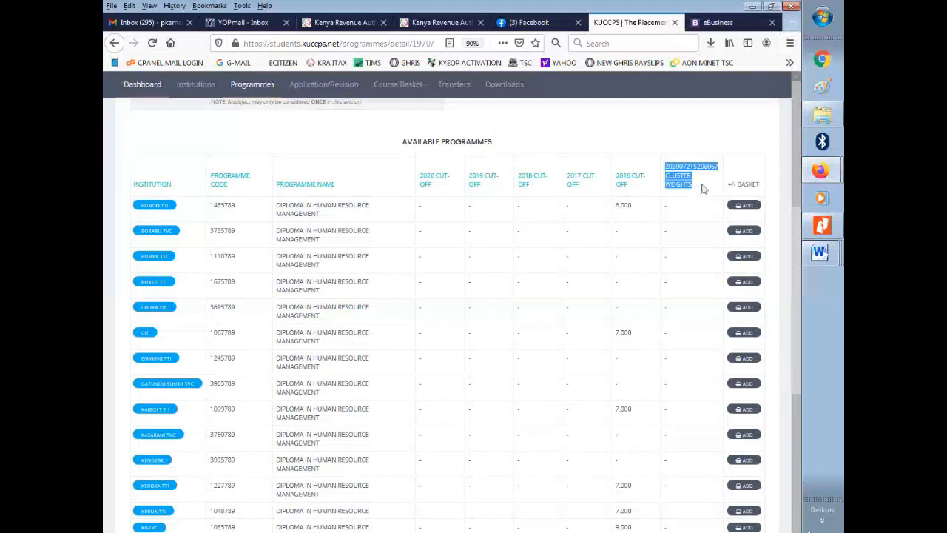